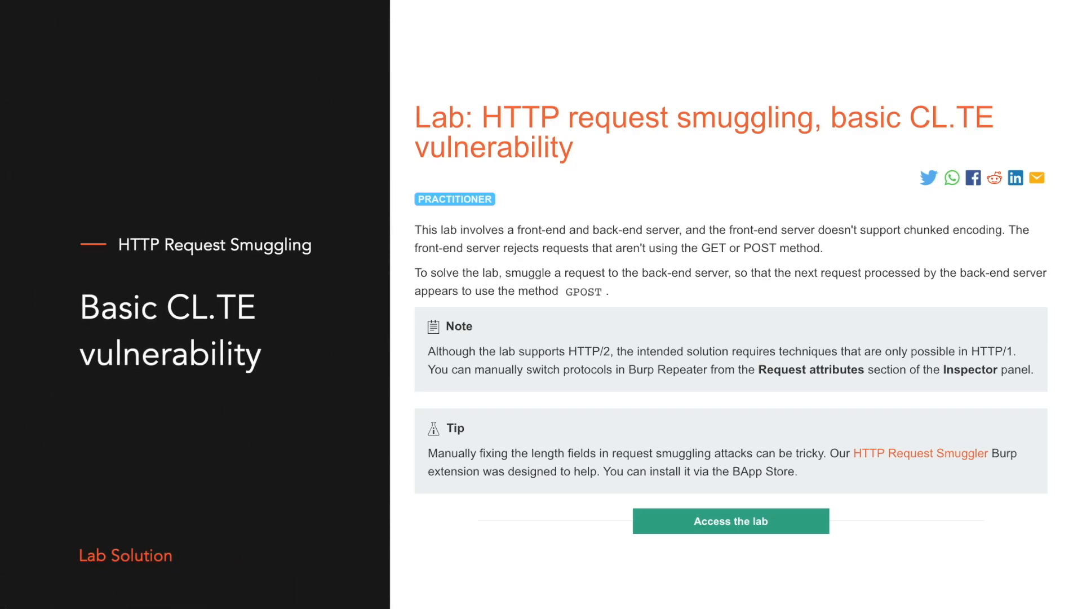
Launch the basic CL.TE request smuggling lab instance from its description page
click(730, 521)
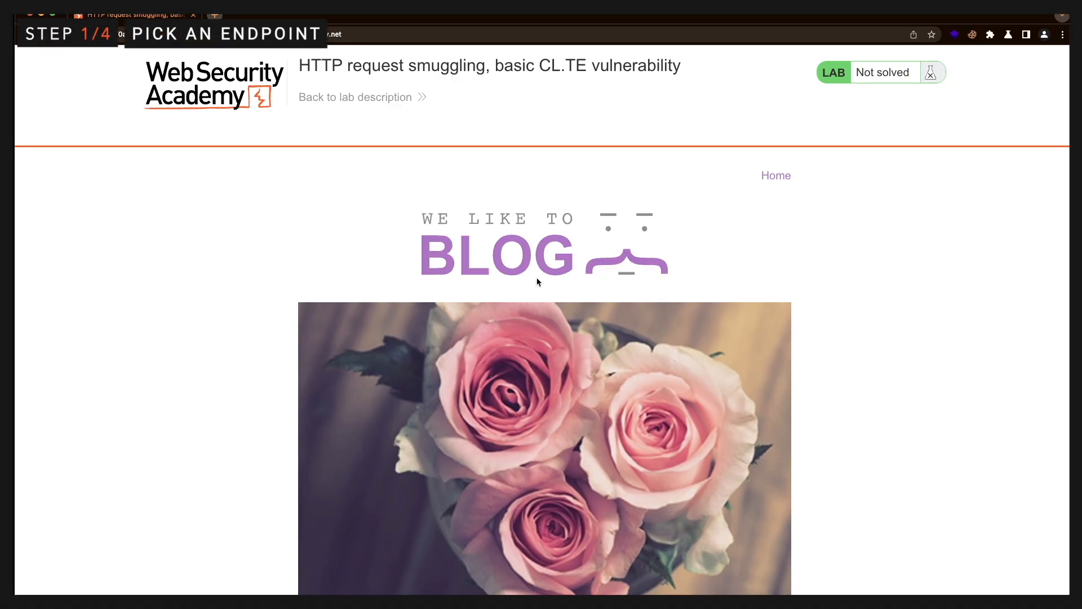
mouse_move(527, 277)
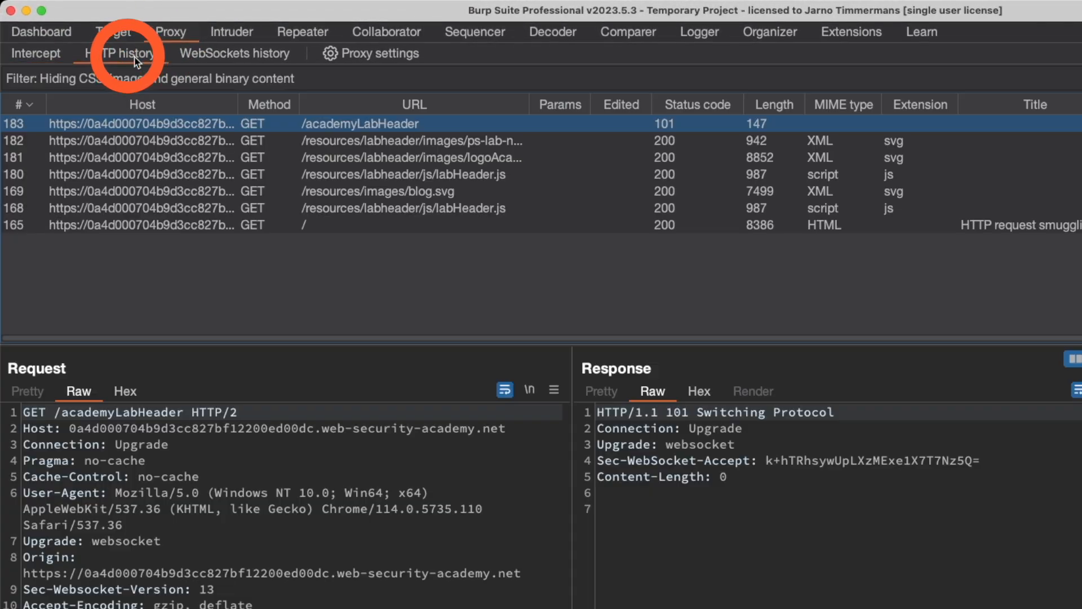
Pick the lab home-page GET / request from Proxy HTTP history for Repeater over HTTP/1.1
click(311, 224)
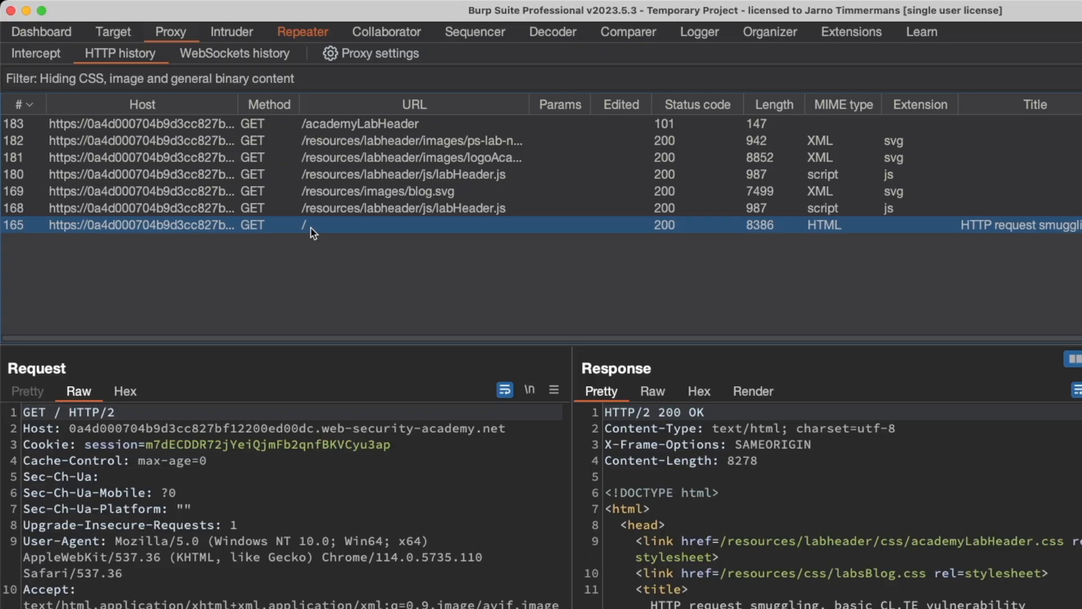
click(302, 32)
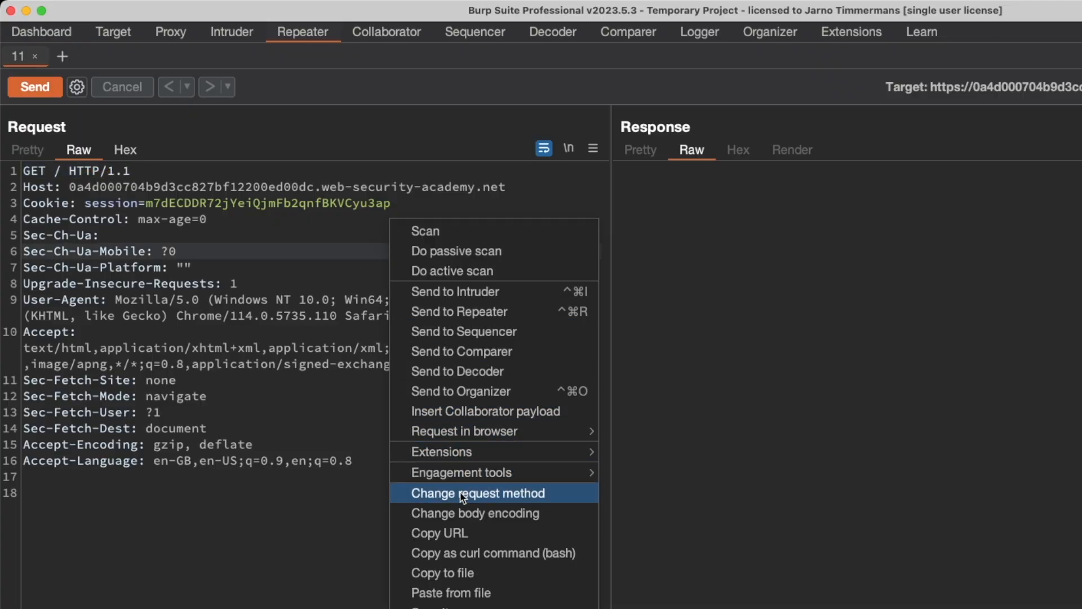
Convert the Repeater GET request into a POST to / with form-urlencoded Content-Type and Content-Length 0
click(476, 492)
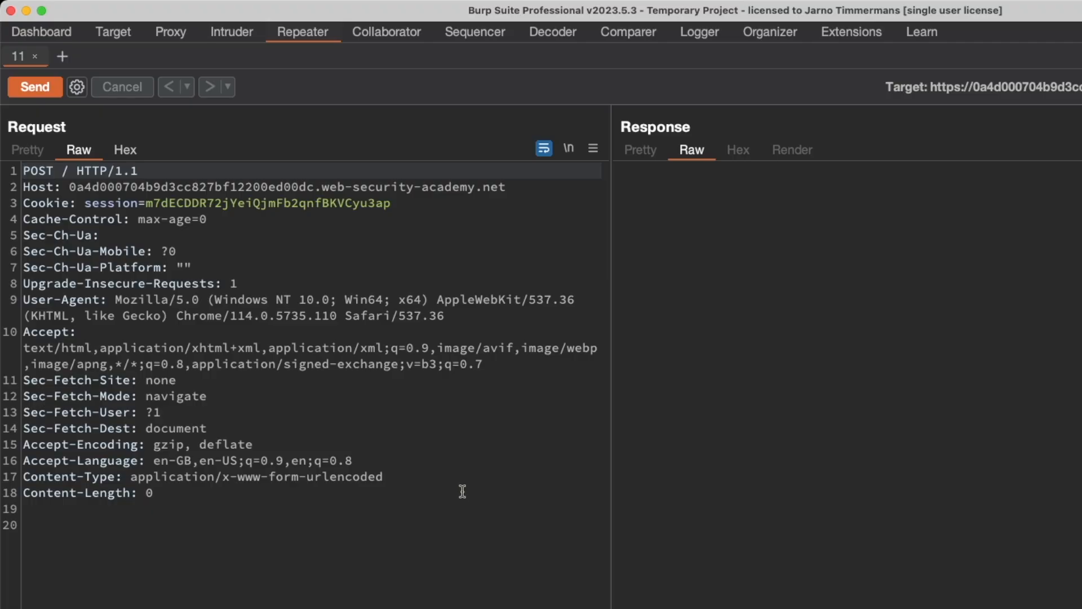
mouse_move(374, 461)
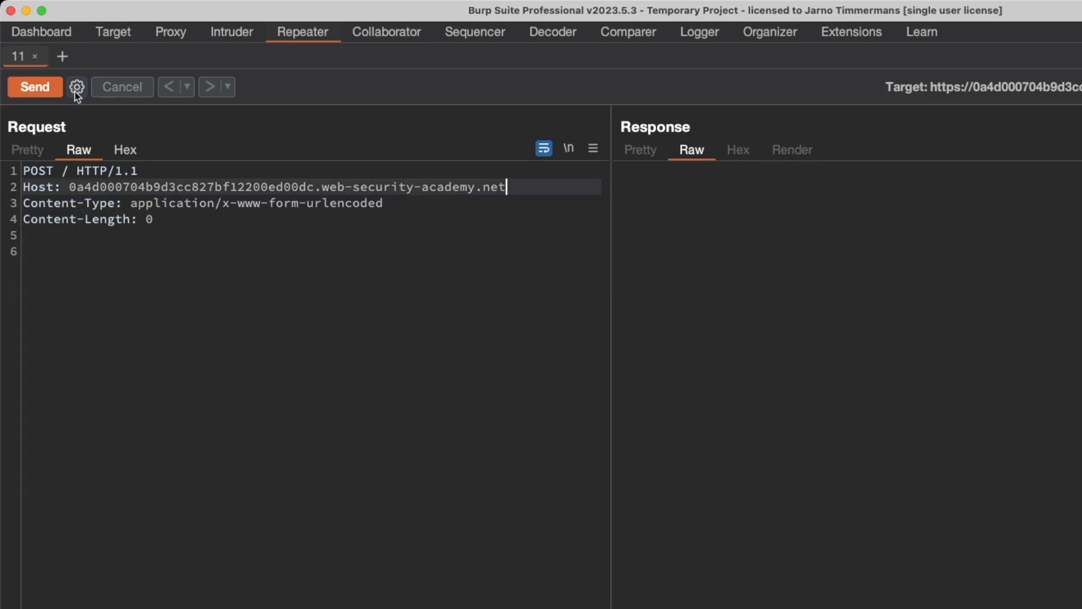
Disable automatic Content-Length updating for the tab and show the \r\n line-ending markers
click(76, 87)
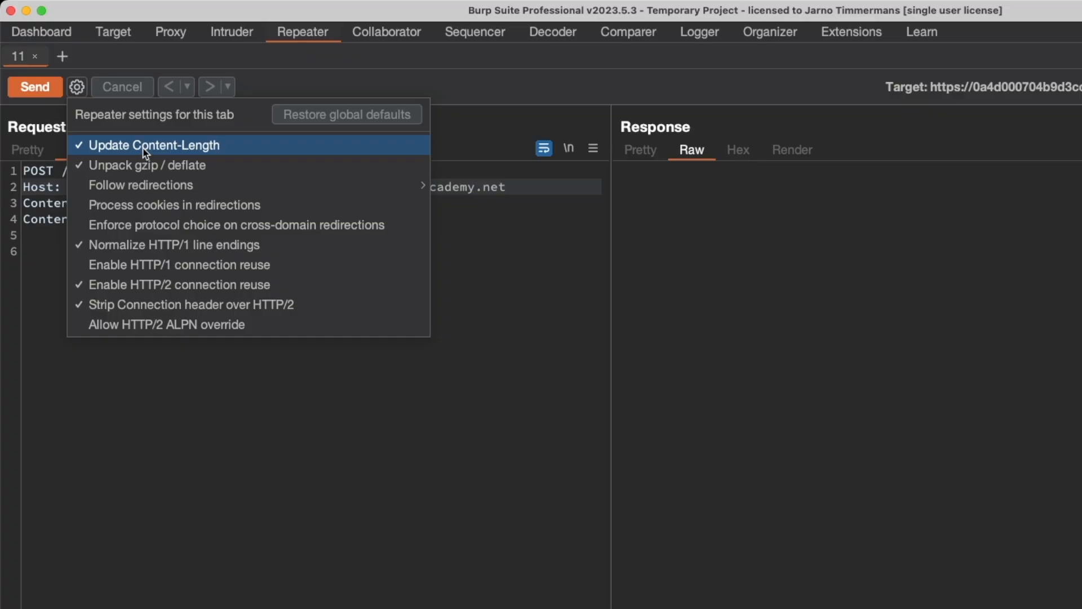
click(77, 87)
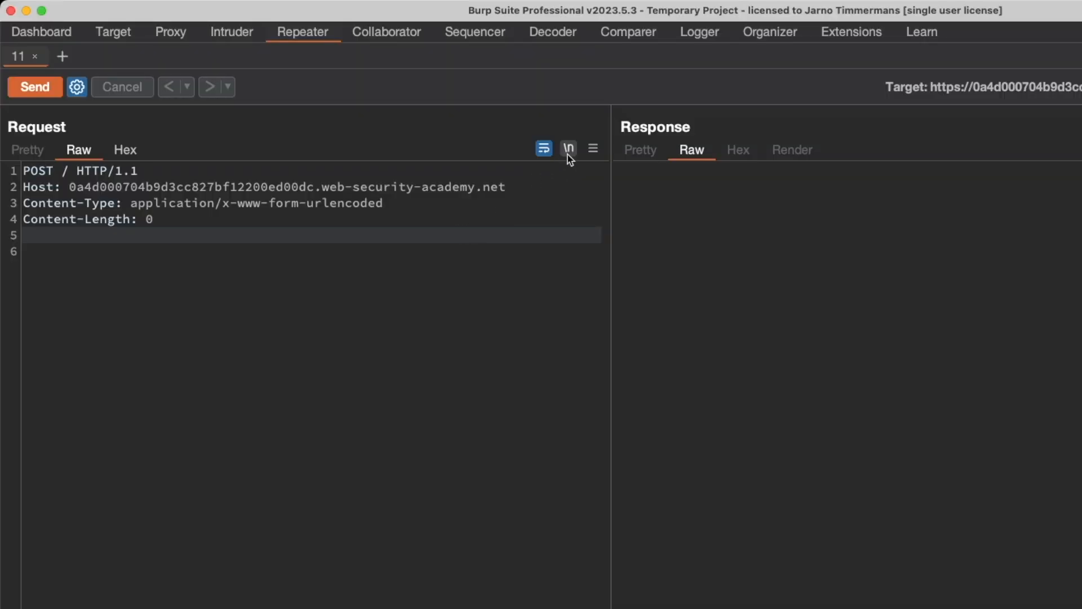
click(567, 147)
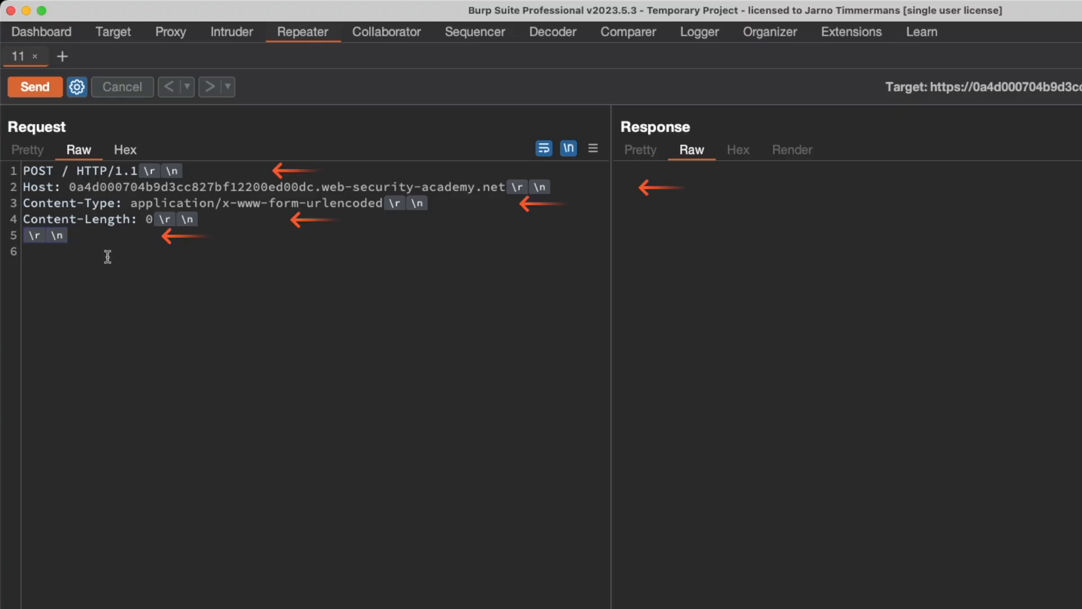
click(117, 250)
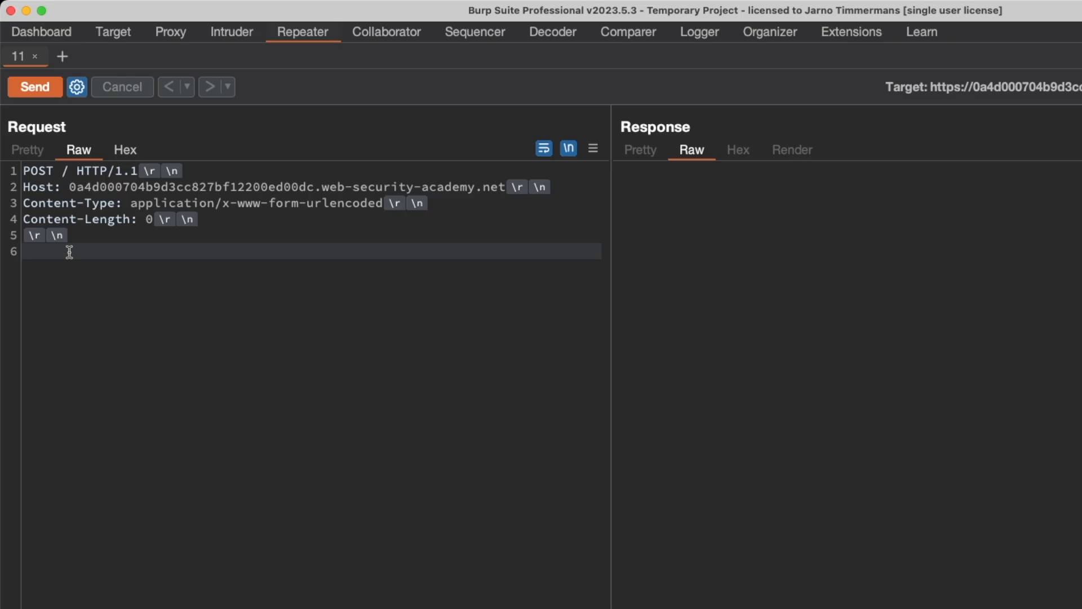
Send the stripped-down POST and get a 200 OK response with the lab's HTML
click(35, 87)
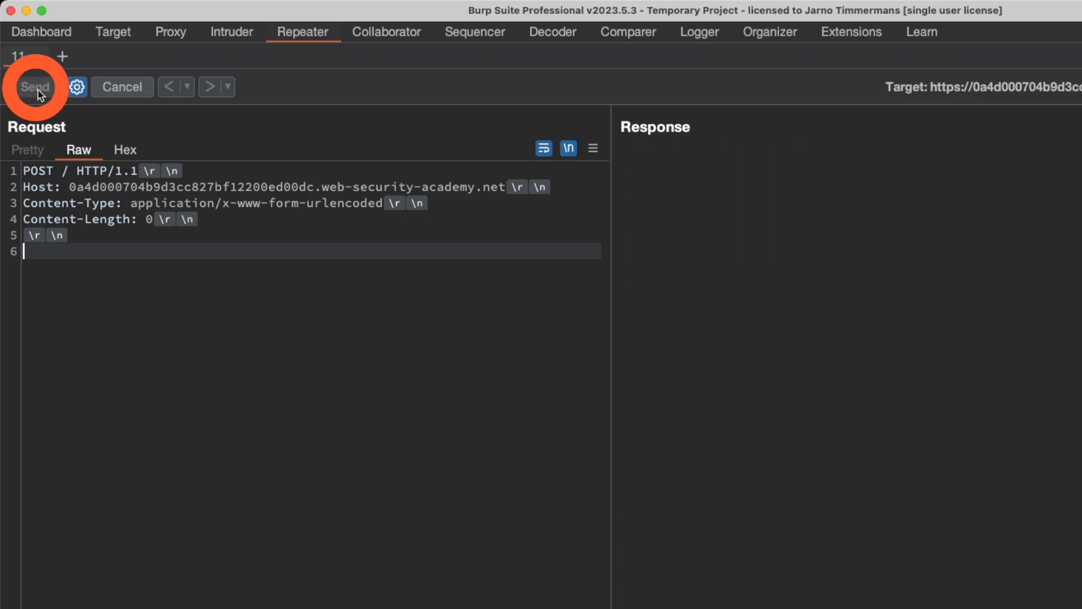
click(35, 87)
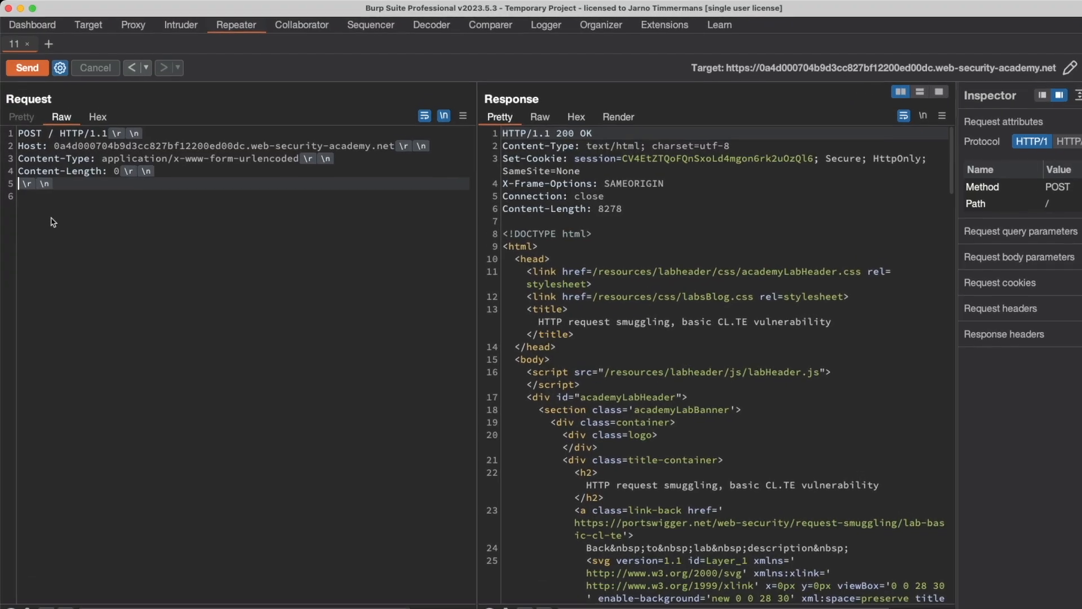
Add Transfer-Encoding: chunked with body 3, abc, X and set Content-Length to 6
text(Transfer-Encod)
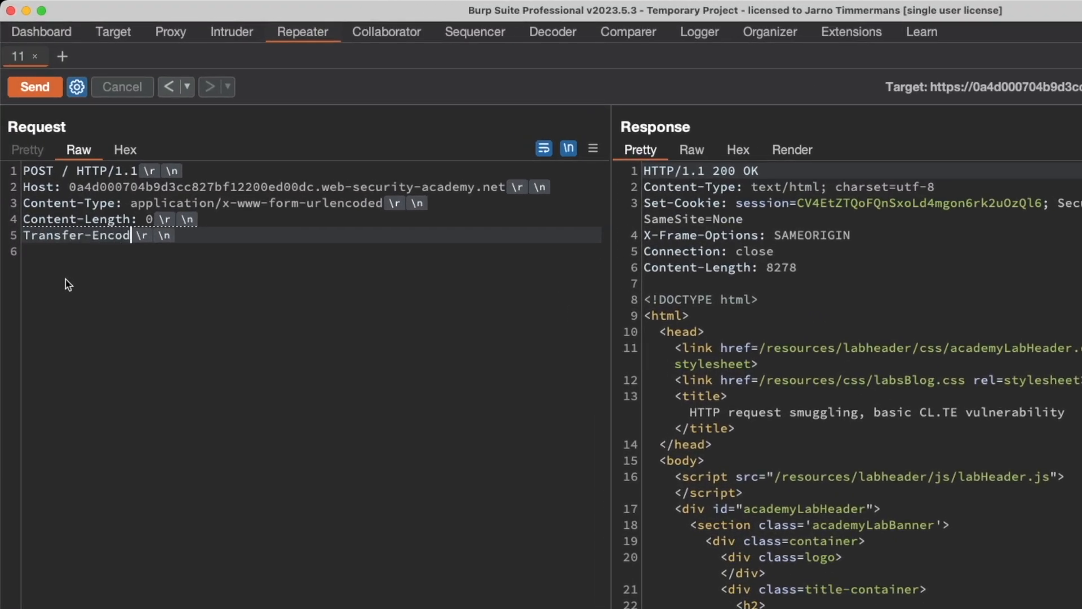
text(ing: chunk)
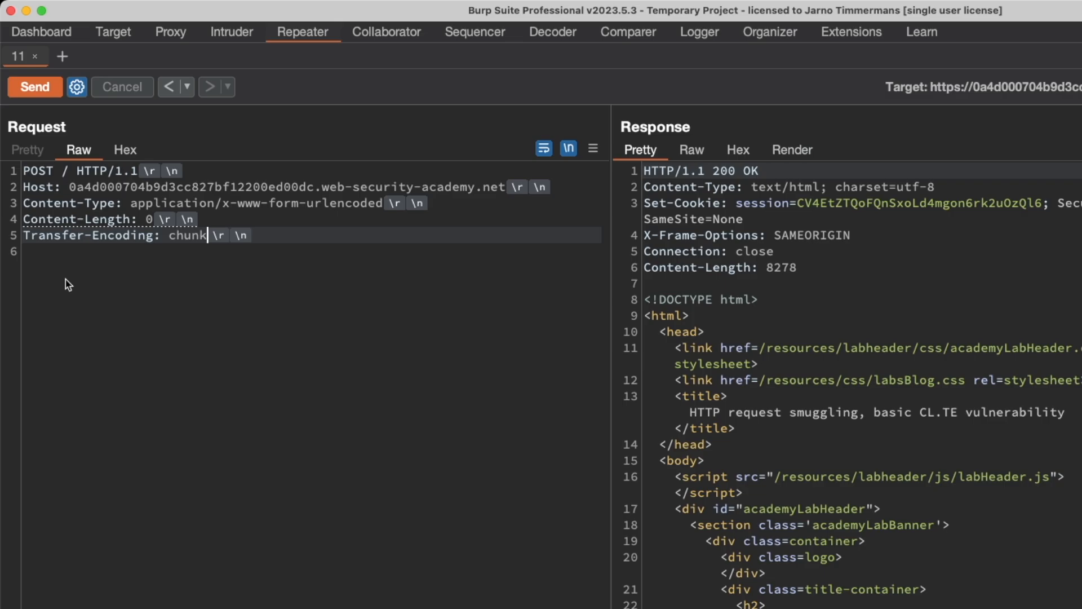
text(ed)
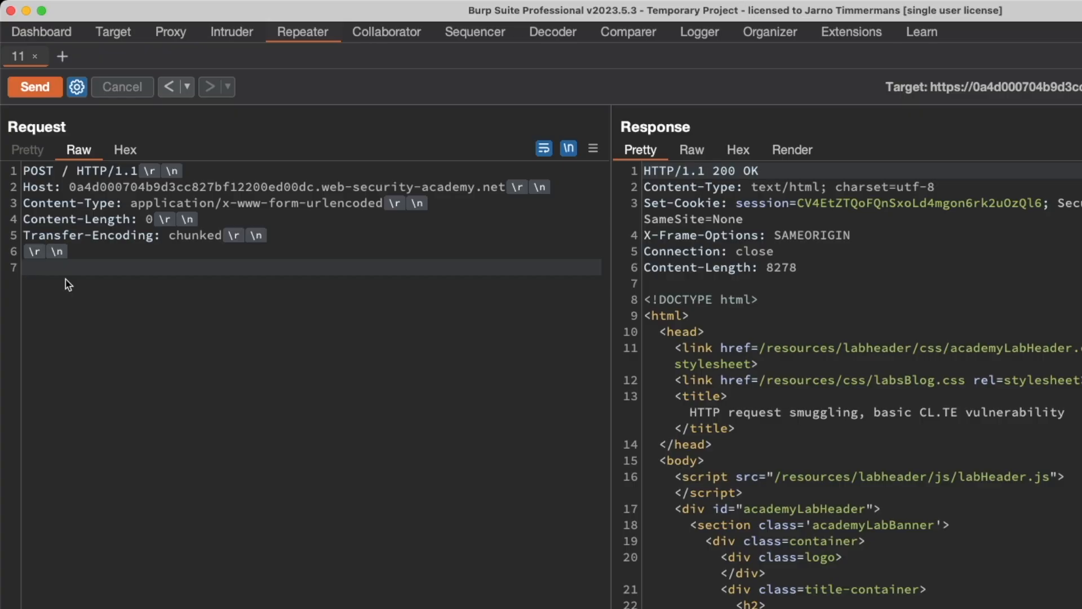
text(3)
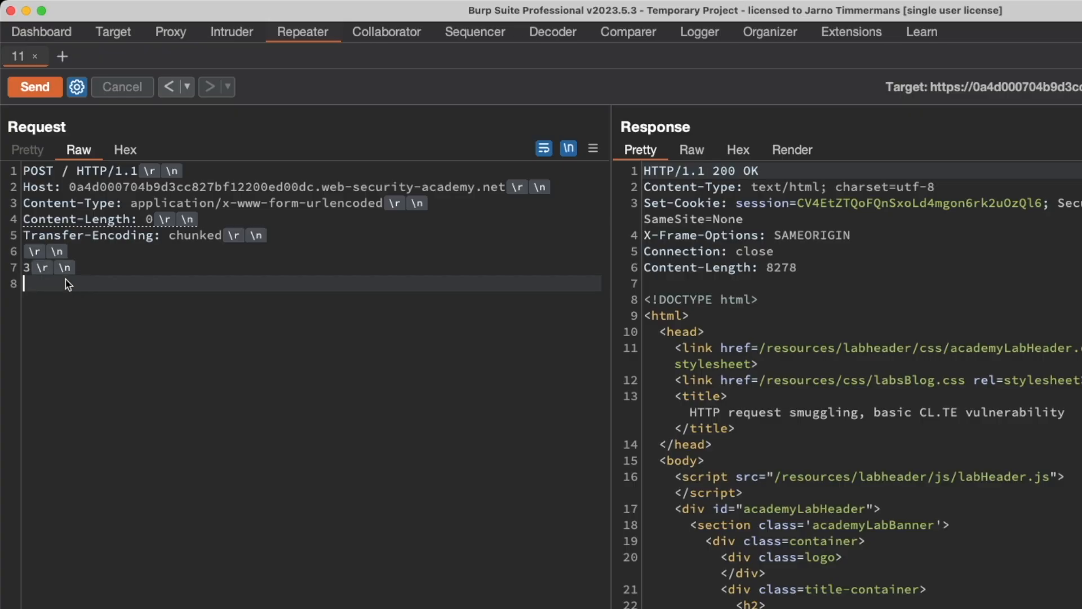
text(abc)
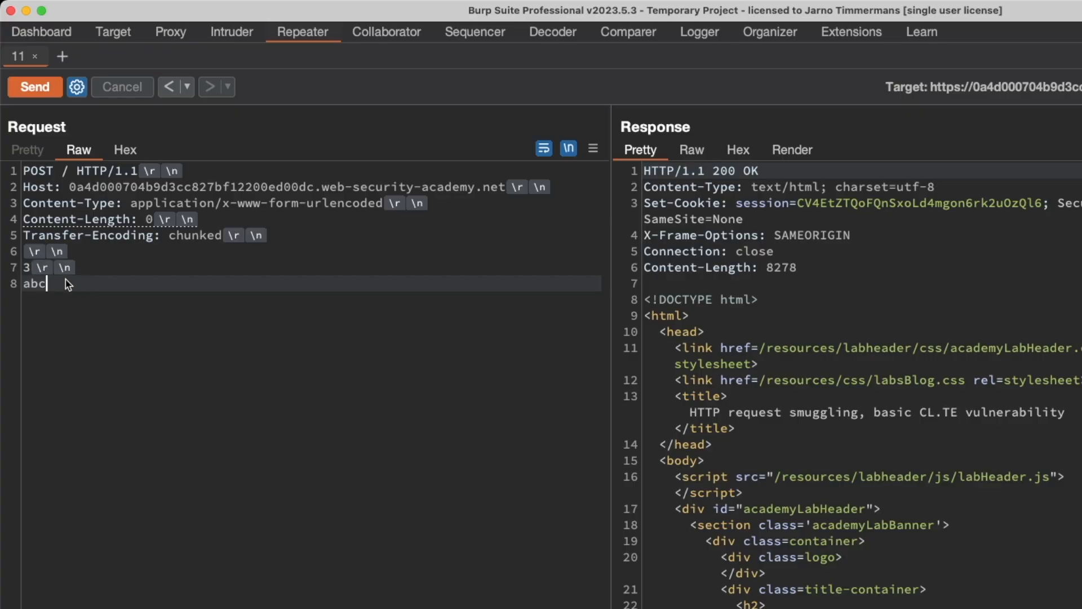
key(enter)
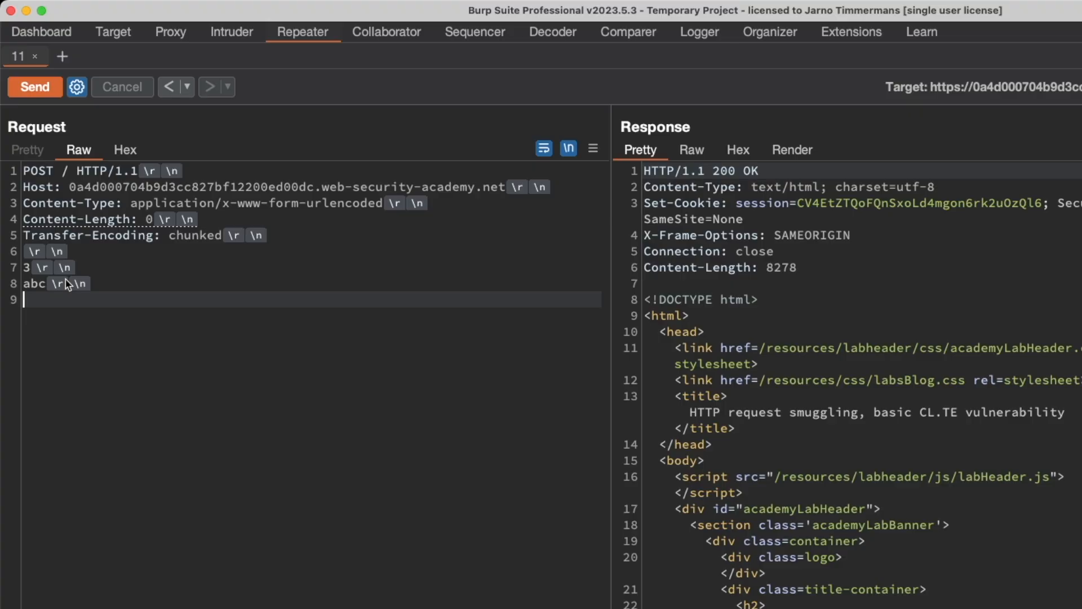
text(X)
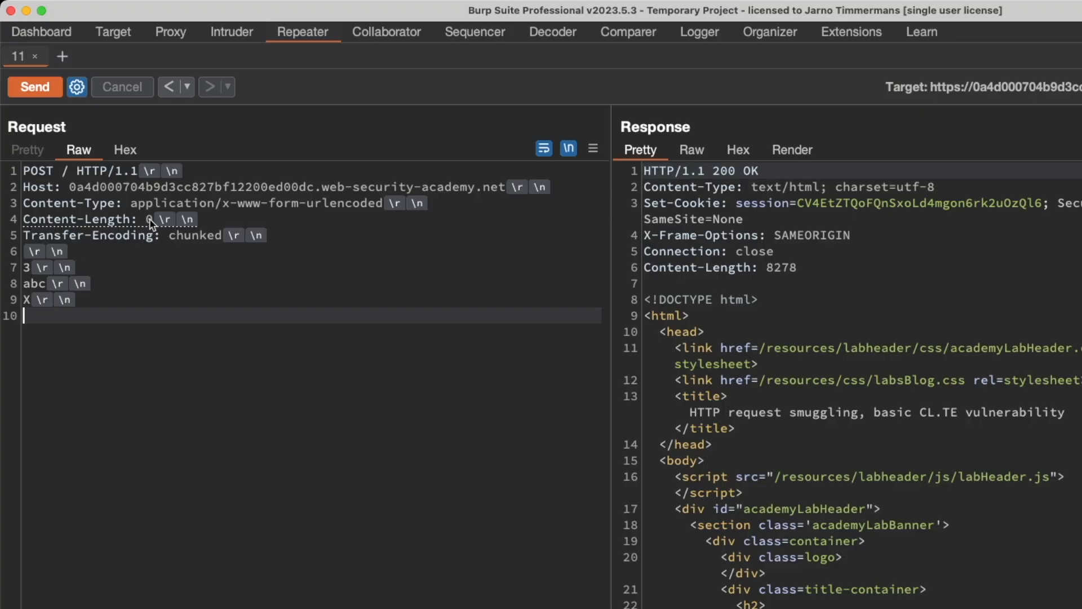
text(6)
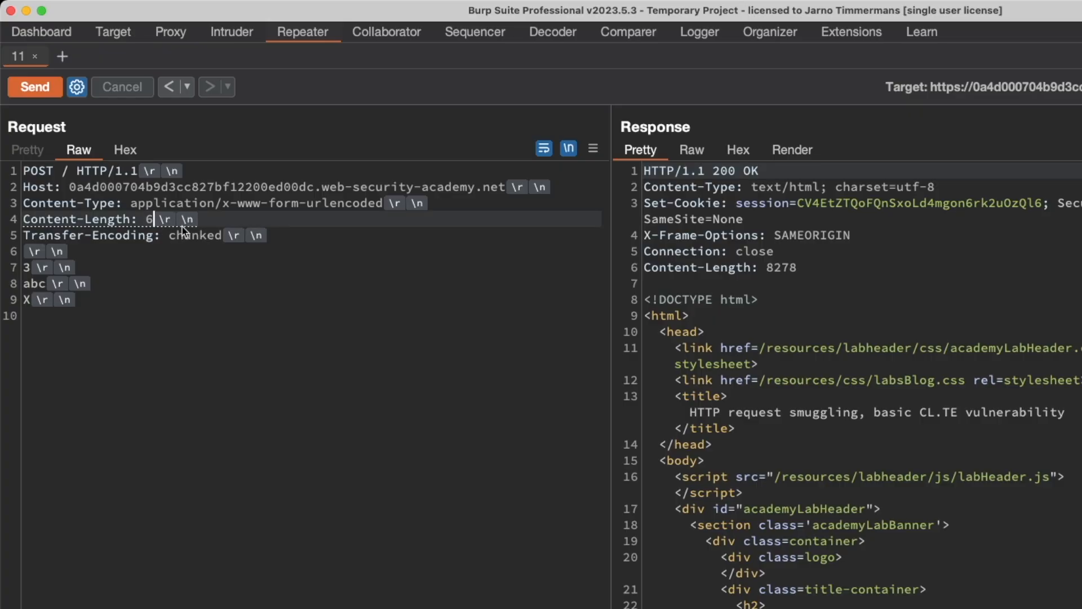
mouse_move(100, 281)
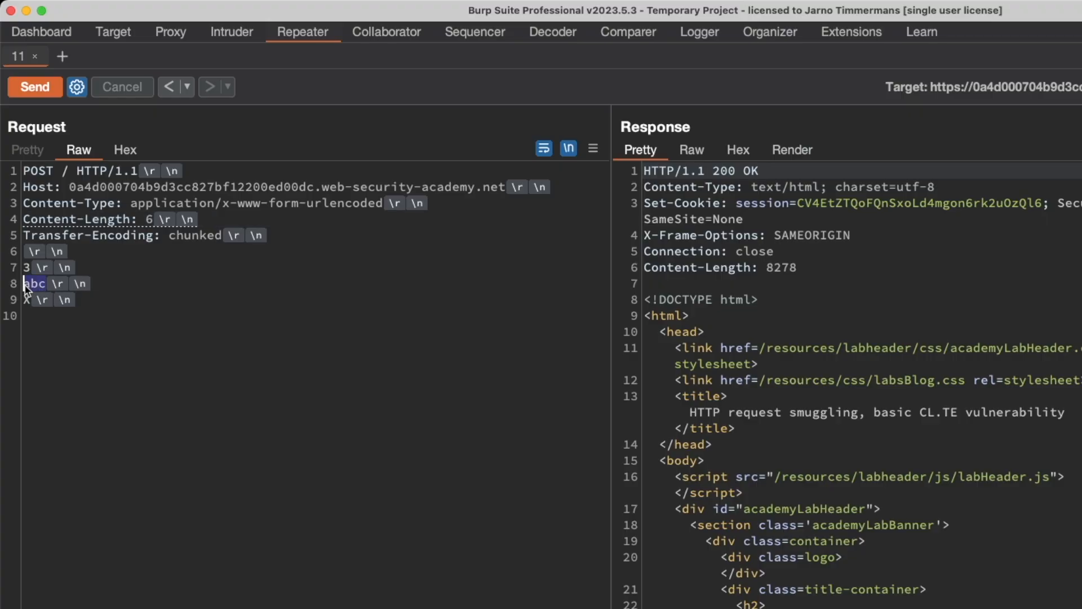
Send the smuggling request and receive a 500 'communication timed out' error
click(35, 86)
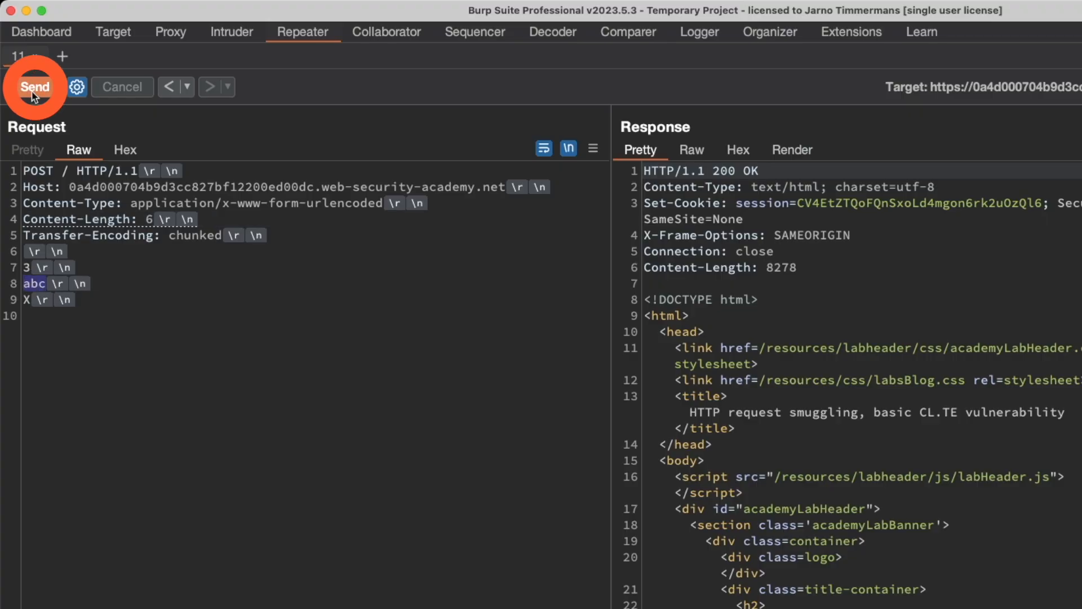
click(35, 87)
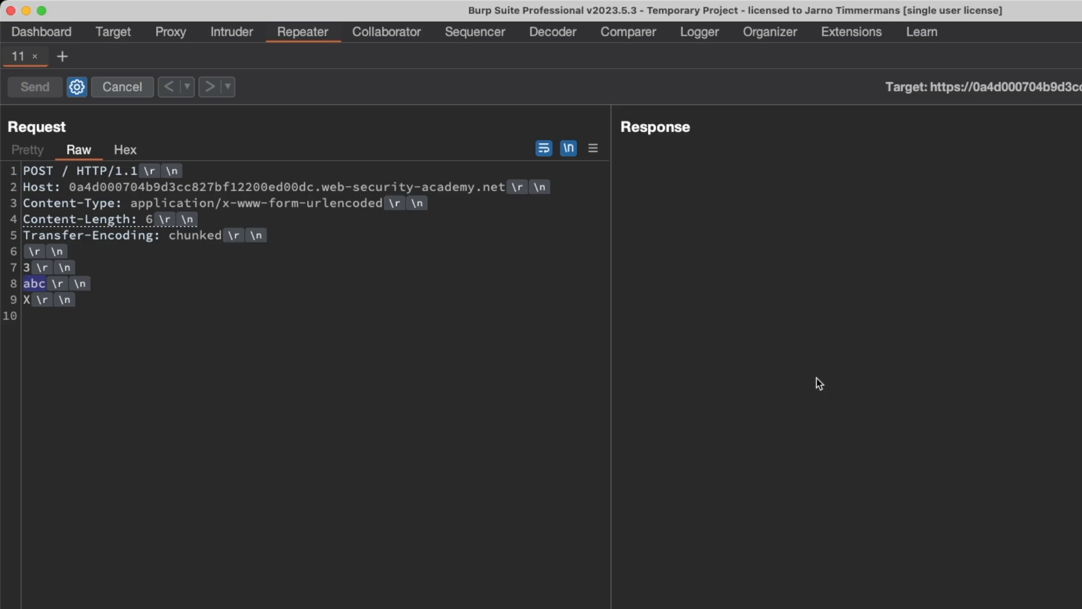
click(35, 87)
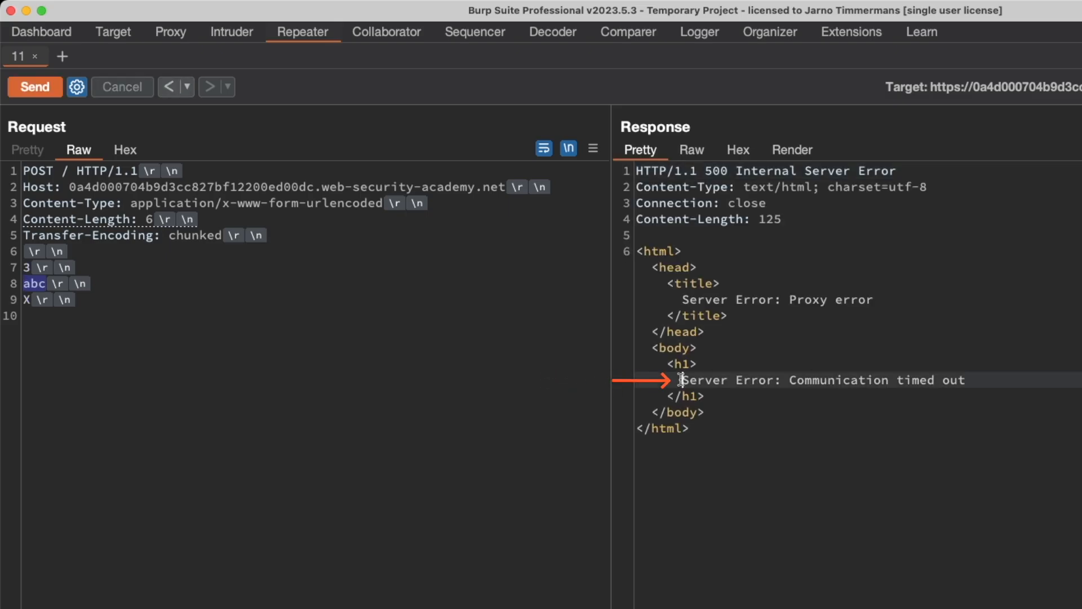
drag(679, 379, 970, 380)
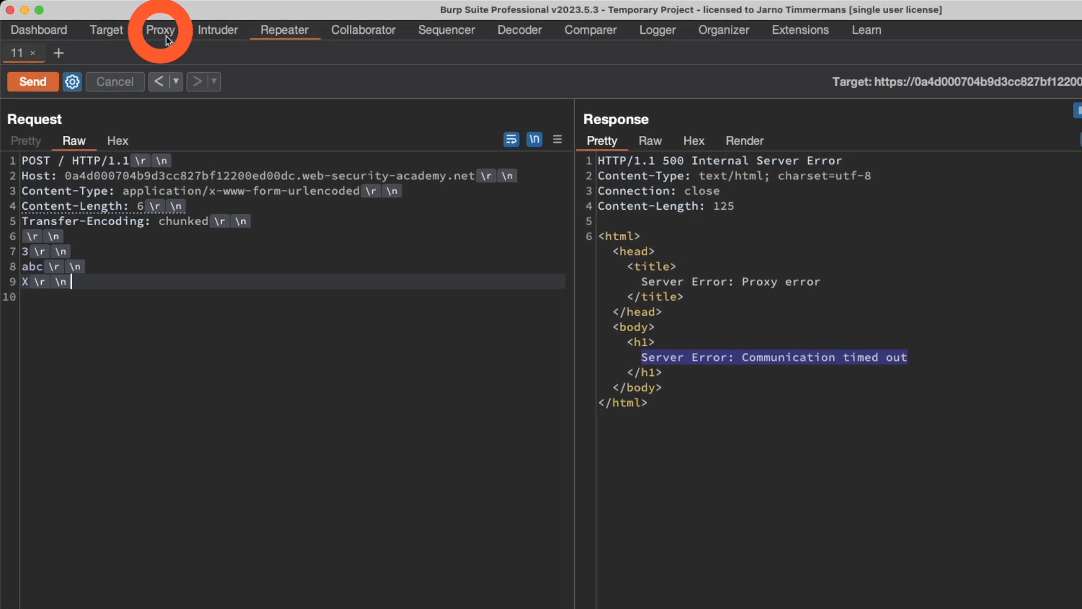
Put the home-page GET in a second Repeater tab 'normal request' using HTTP/1 via Inspector
click(160, 30)
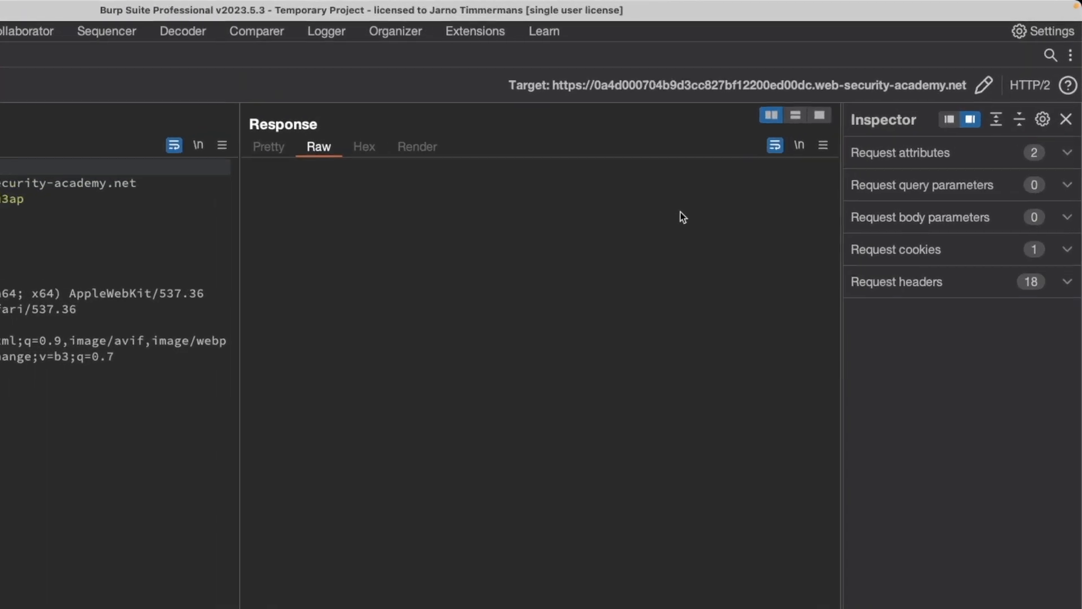
click(899, 152)
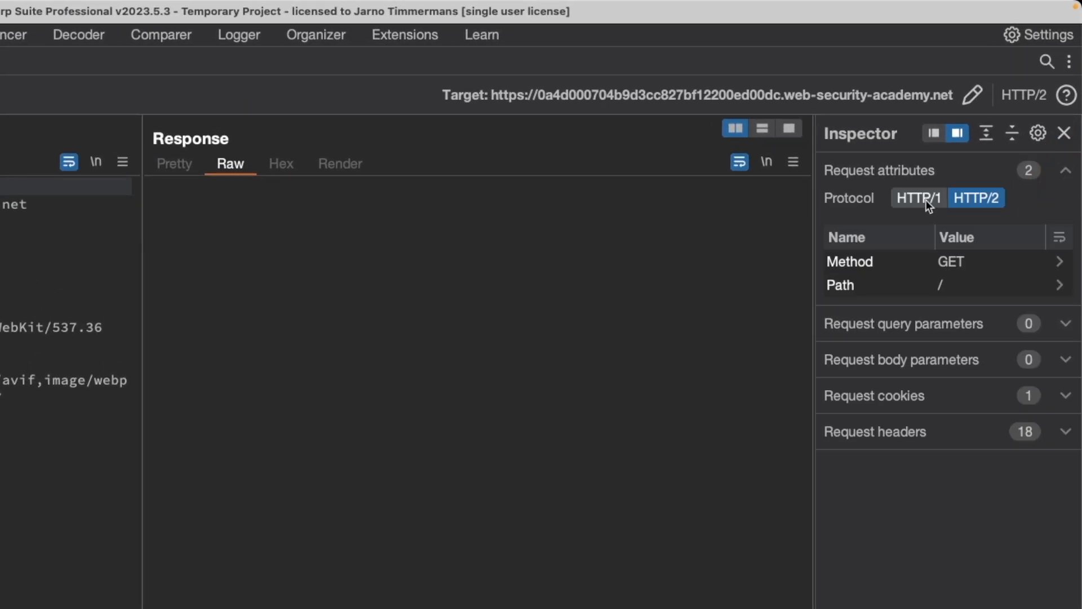
click(917, 196)
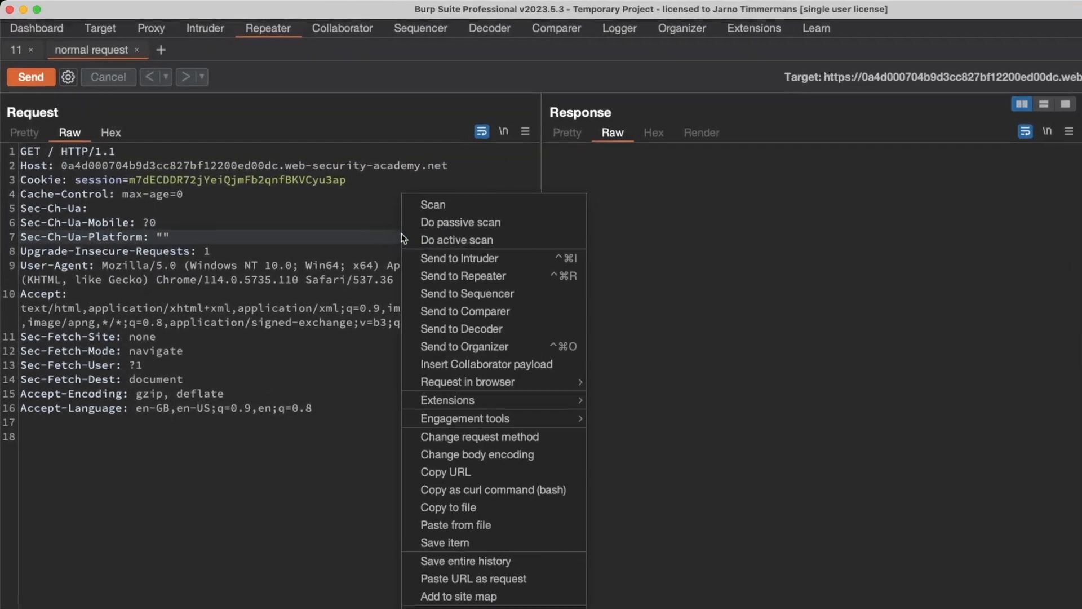
Make the normal request a POST with body foo=bar and send it
click(478, 436)
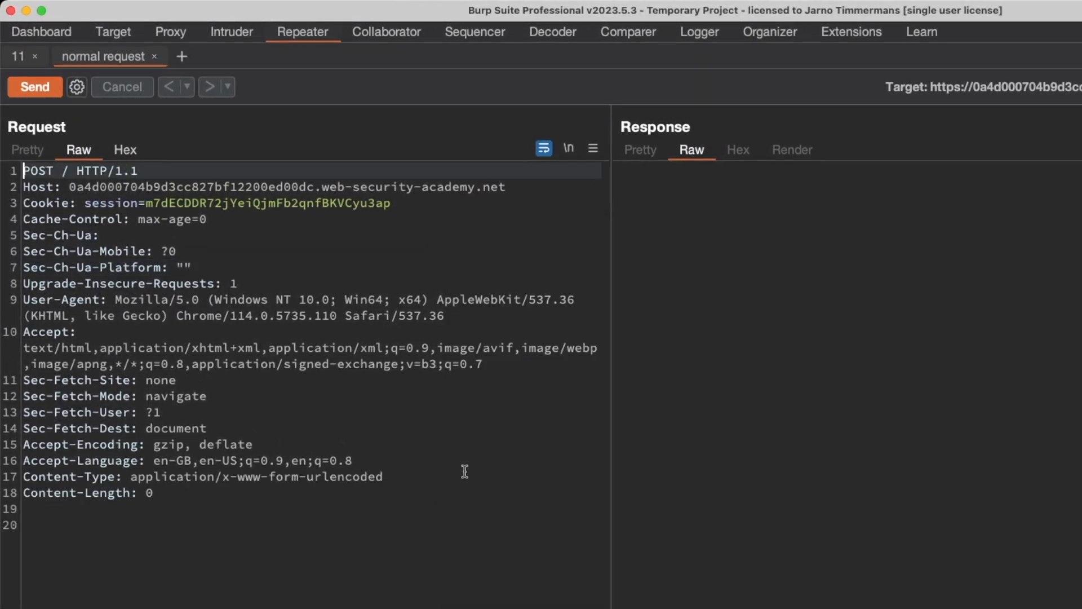
mouse_move(364, 460)
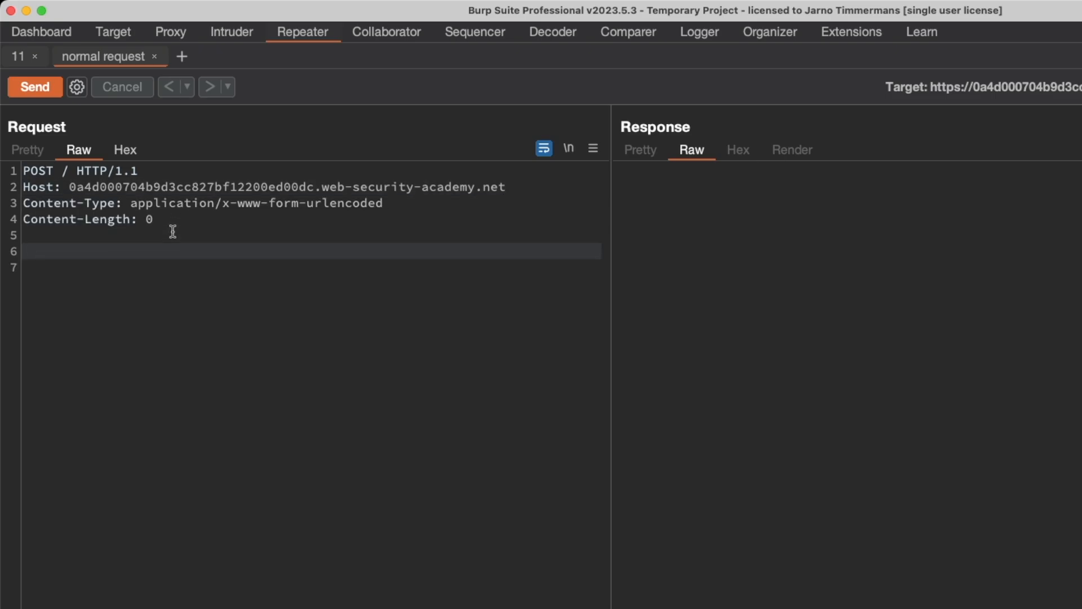
text(foo=bar)
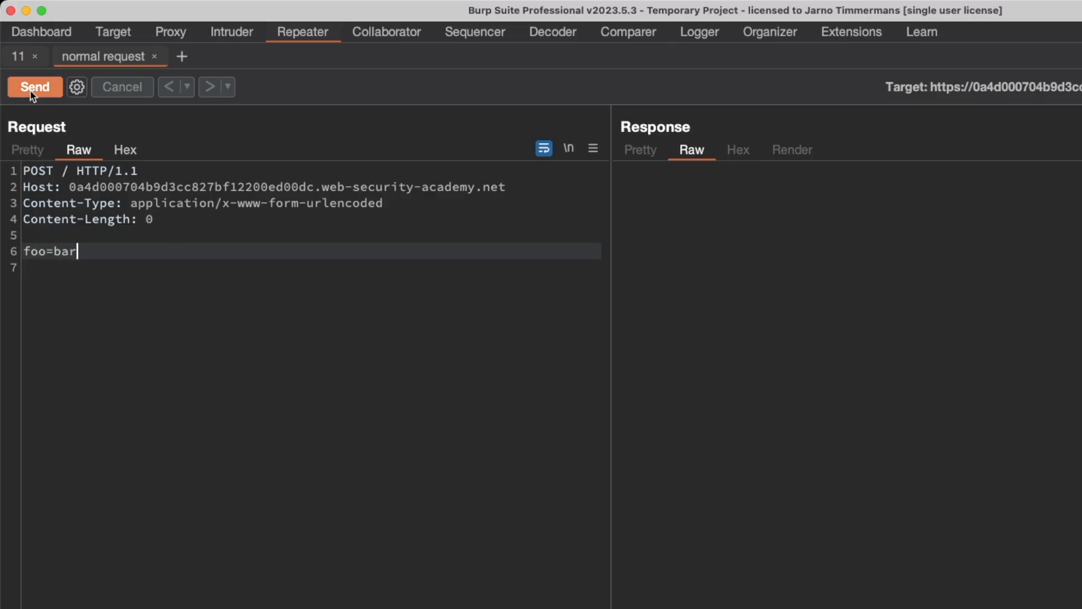
click(35, 87)
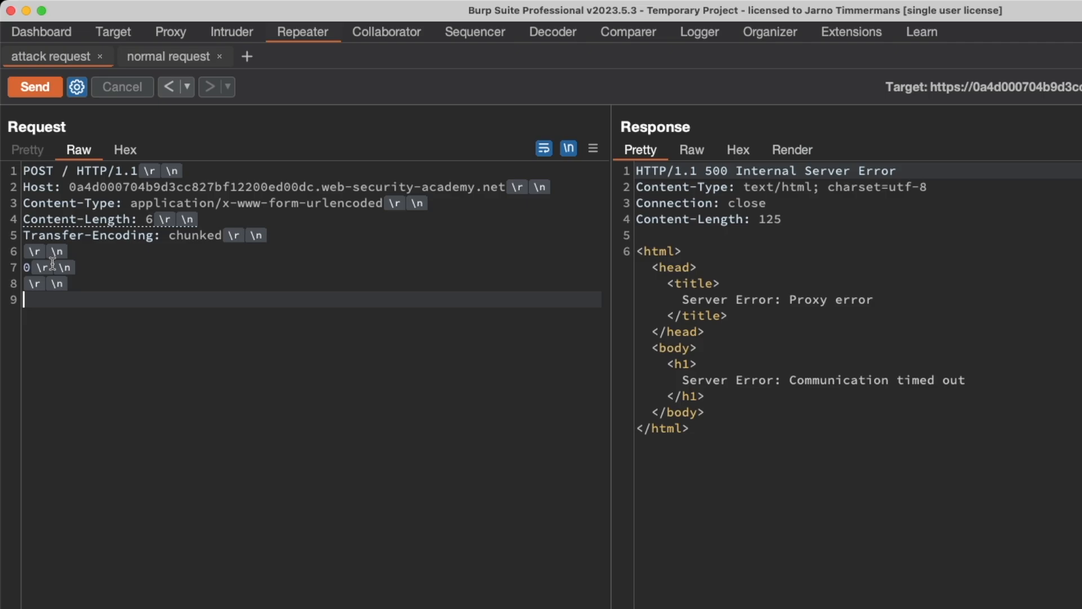
Set the attack request body to a 0 chunk terminator followed by a smuggled G
text(G)
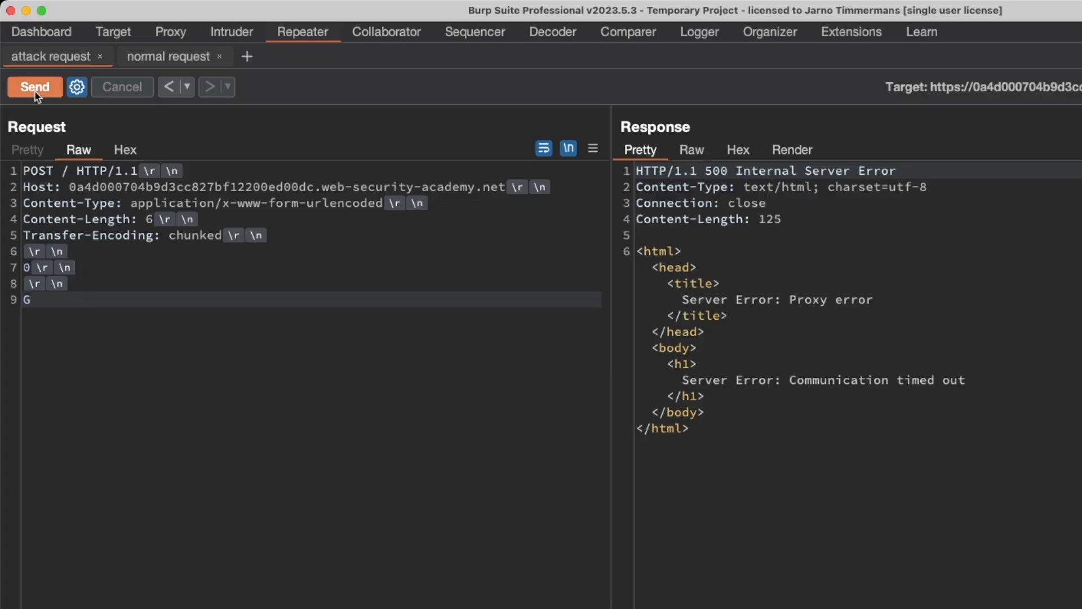
Send the attack request, then the normal request, which returns 403 'Unrecognized method GPOST'
click(35, 87)
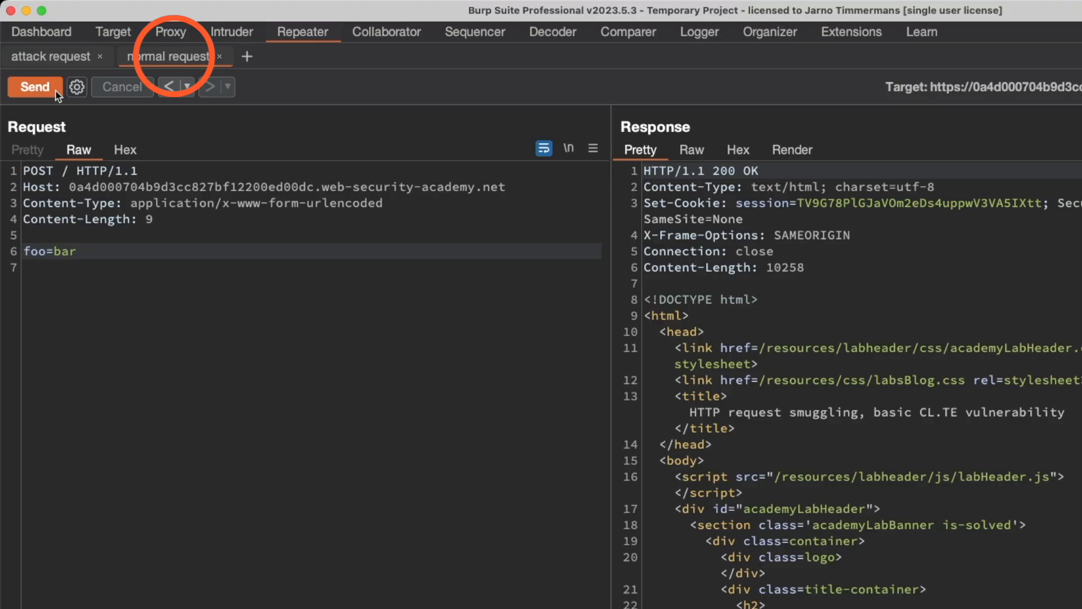
click(35, 87)
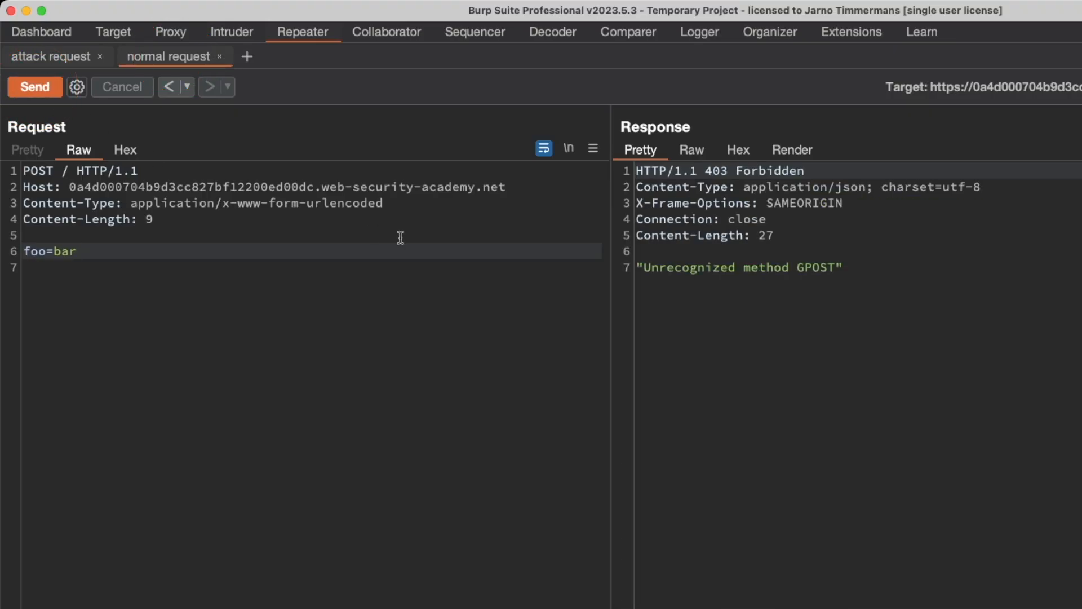